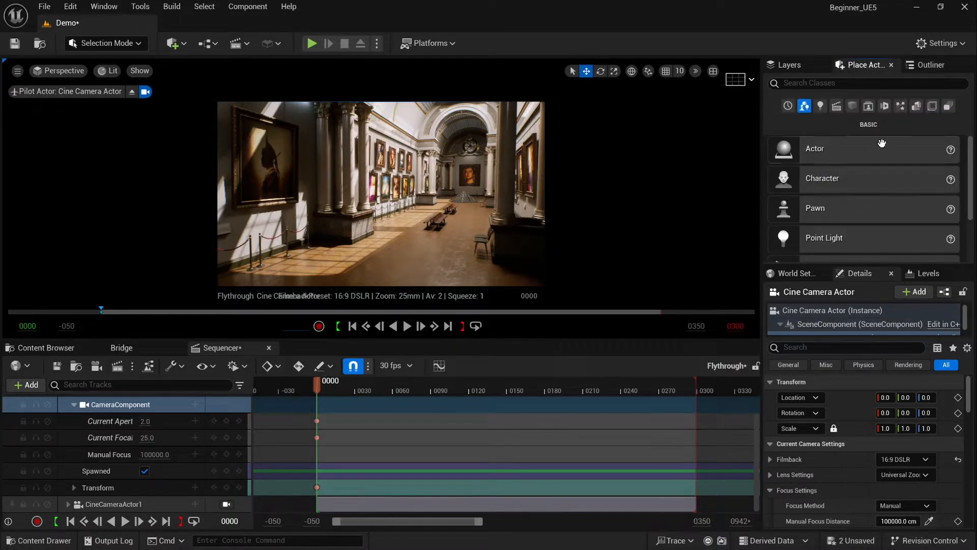
# - Drag a Sphere from Shapes into the gallery, then raise it and move it across the hall
pyautogui.click(852, 105)
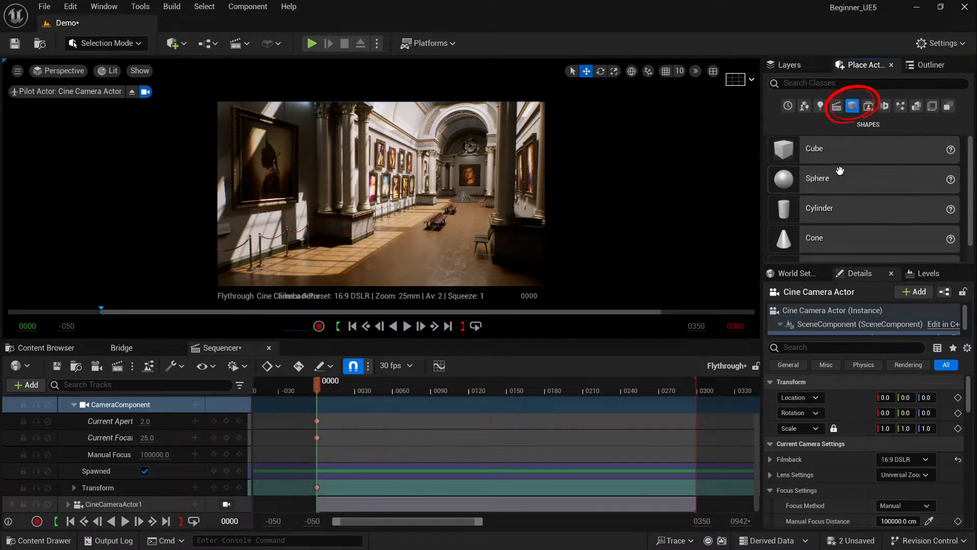
pyautogui.moveTo(816, 178); pyautogui.dragTo(400, 260)
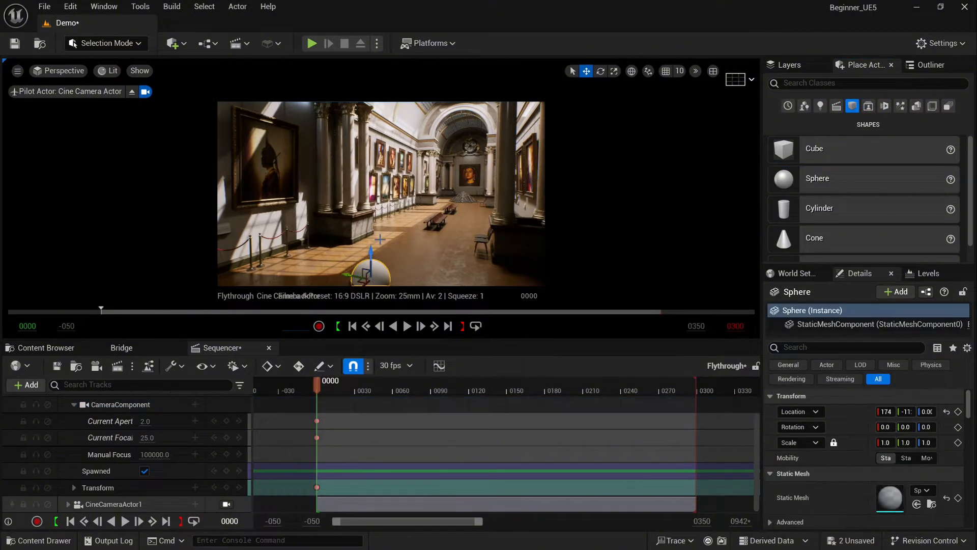
pyautogui.moveTo(368, 268); pyautogui.dragTo(367, 211)
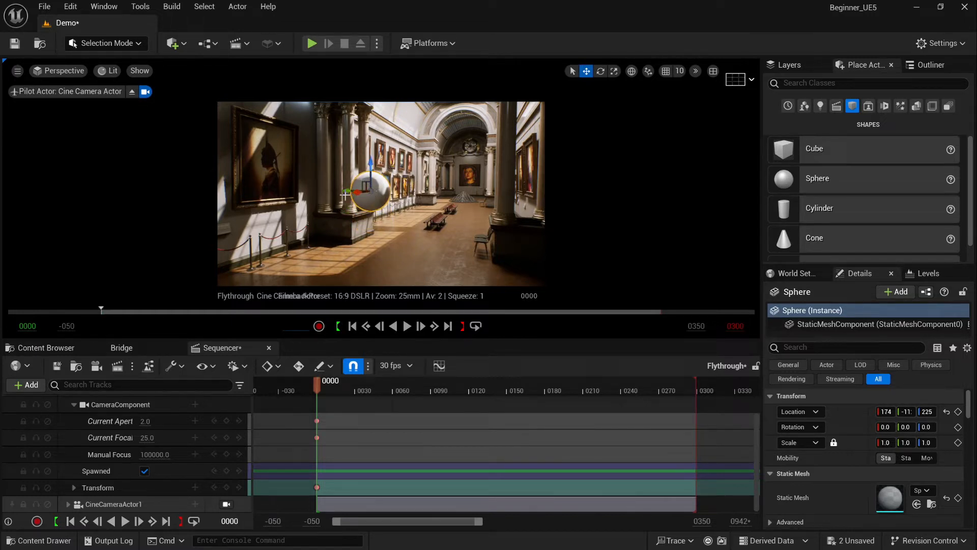
pyautogui.moveTo(362, 189); pyautogui.dragTo(449, 194)
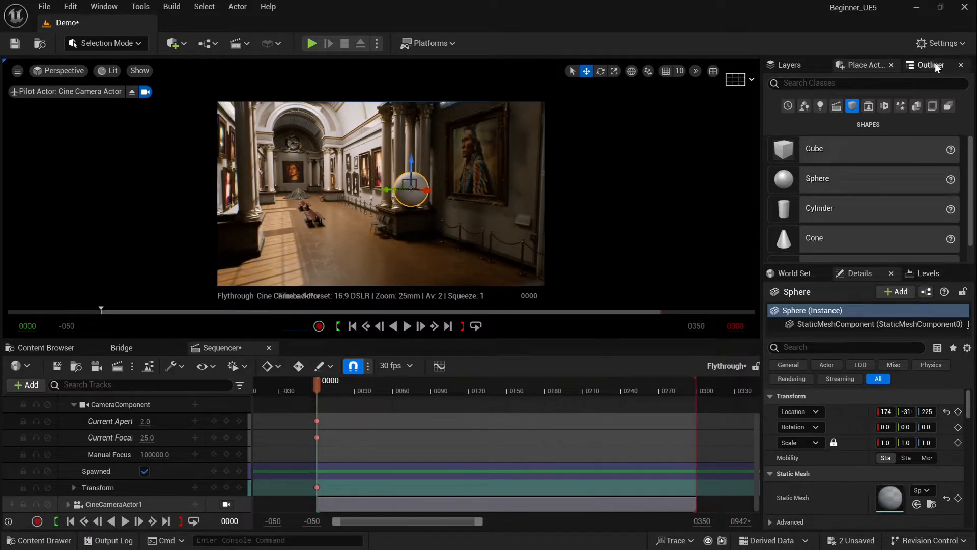
# - With the Outliner shown, position the Sphere at its starting point down the gallery
pyautogui.click(931, 64)
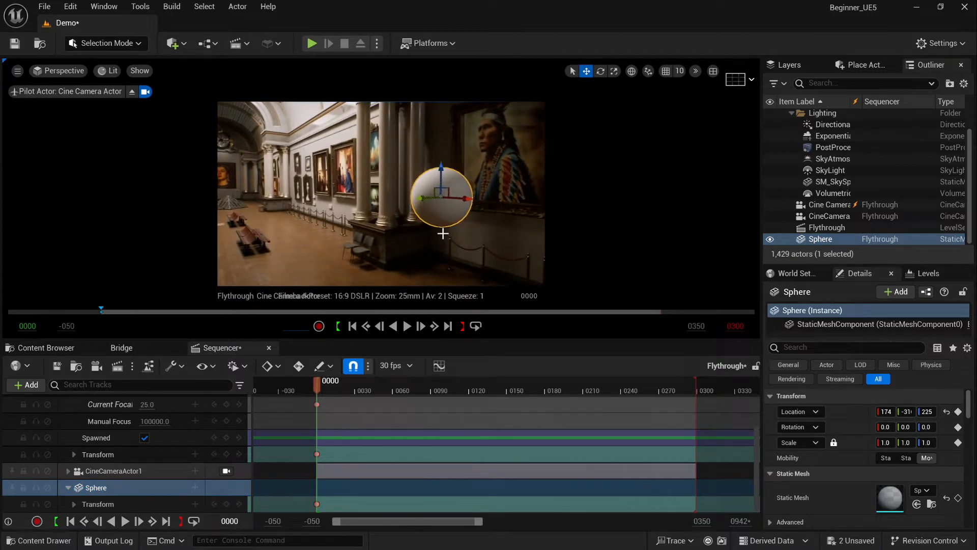
pyautogui.moveTo(442, 187); pyautogui.dragTo(296, 184)
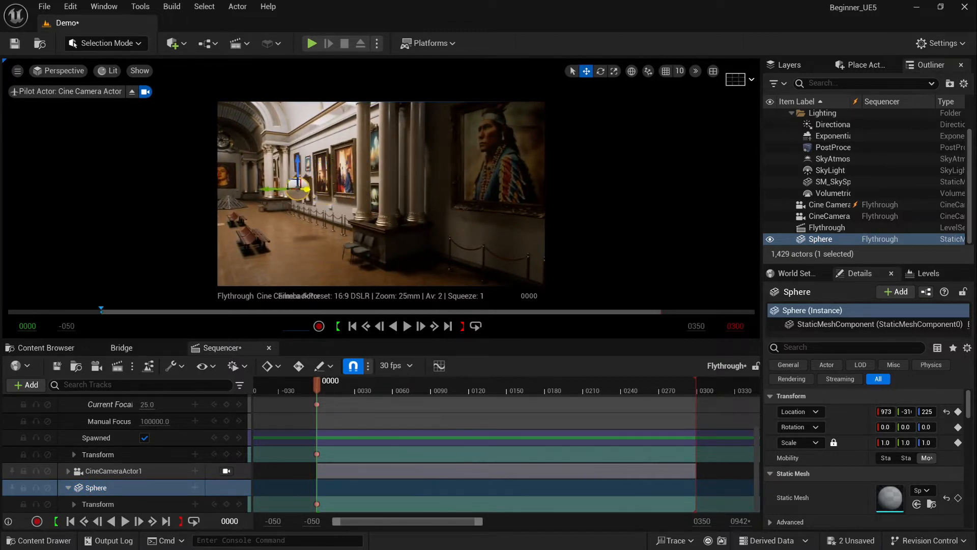
pyautogui.moveTo(293, 185); pyautogui.dragTo(261, 185)
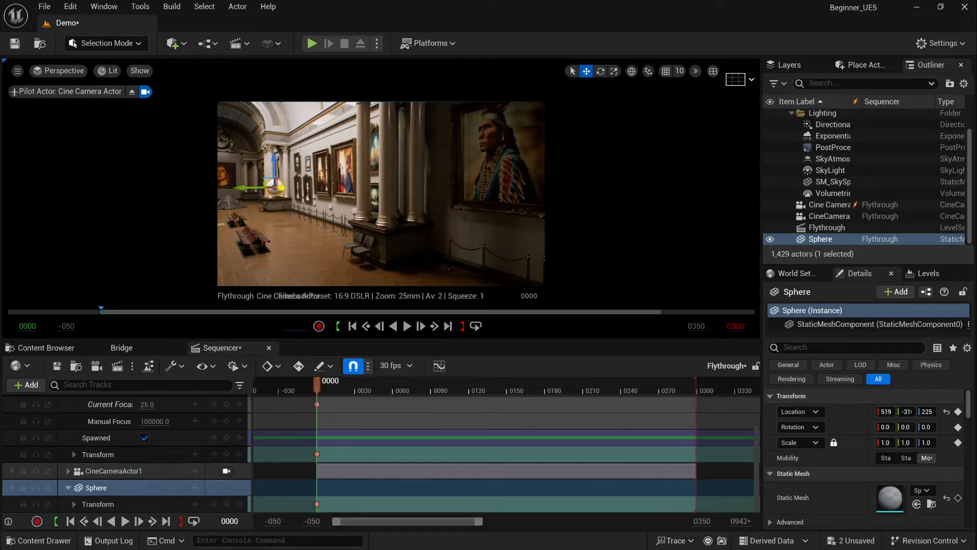
# - At around frame 270, move the Sphere further down the hall for its end keyframe
pyautogui.moveTo(316, 386); pyautogui.dragTo(595, 386)
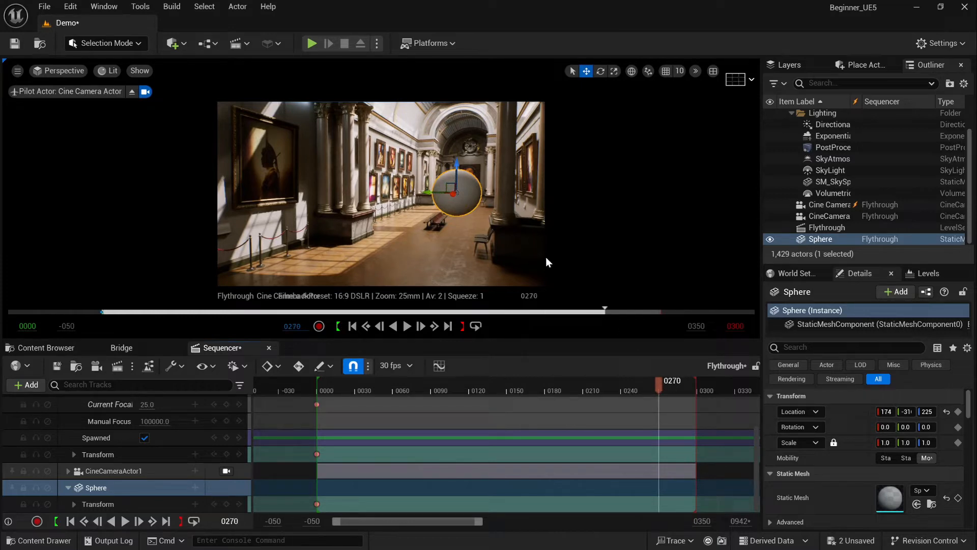
pyautogui.moveTo(424, 191); pyautogui.dragTo(468, 187)
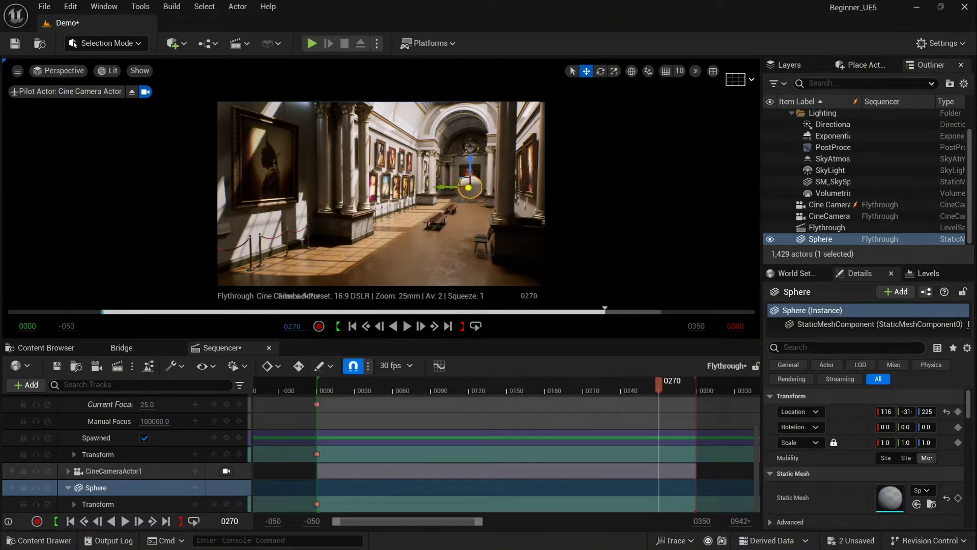
pyautogui.moveTo(442, 187); pyautogui.dragTo(474, 184)
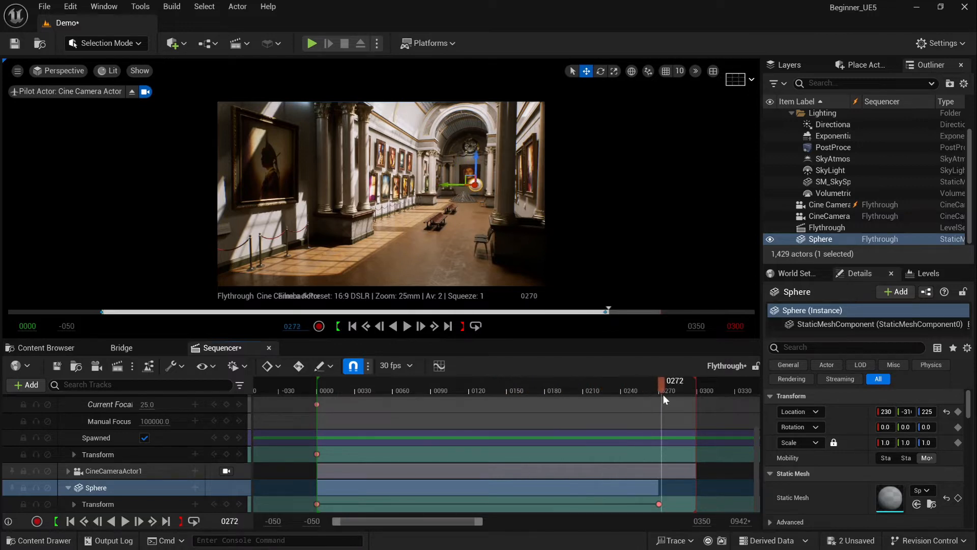
pyautogui.click(83, 521)
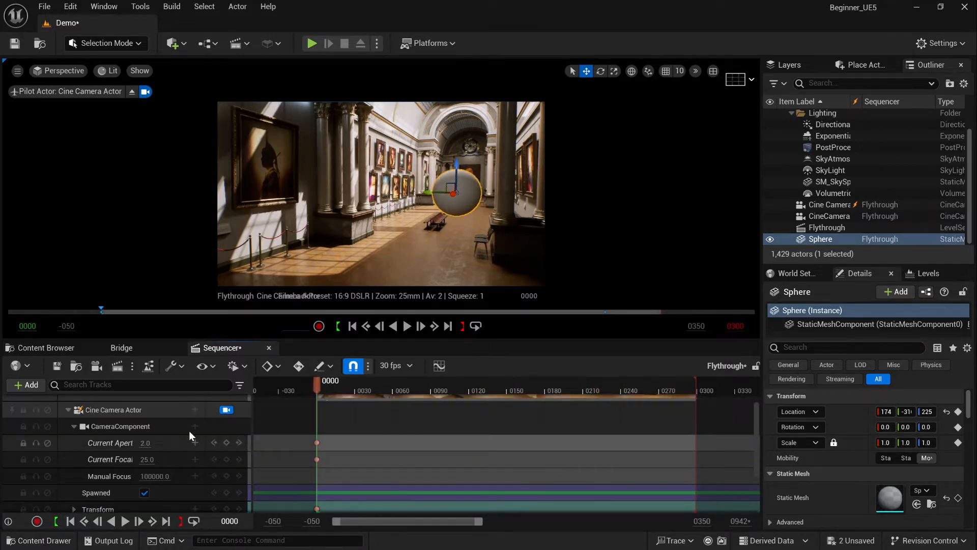
# - Add an Attach track to the Cine Camera Actor with a new binding to the Sphere
pyautogui.click(114, 409)
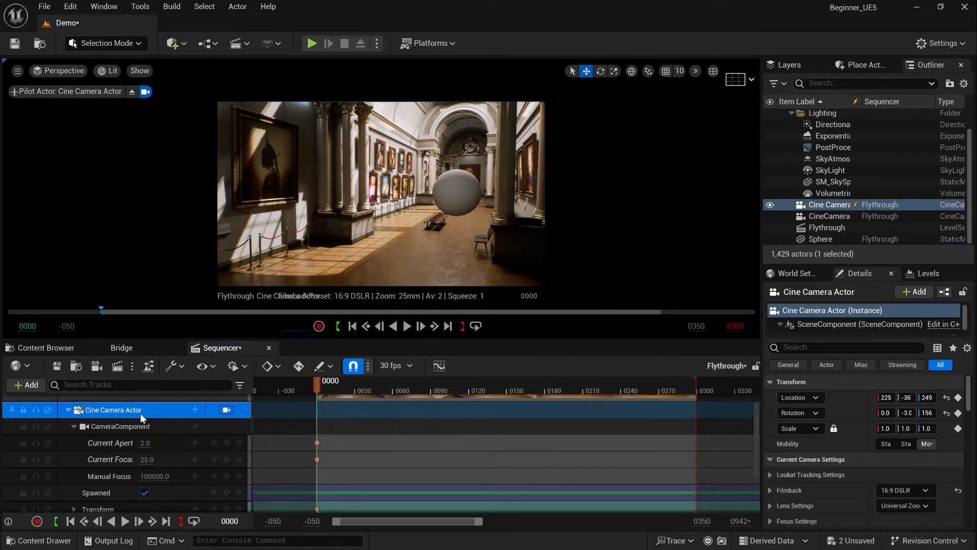
pyautogui.moveTo(194, 409)
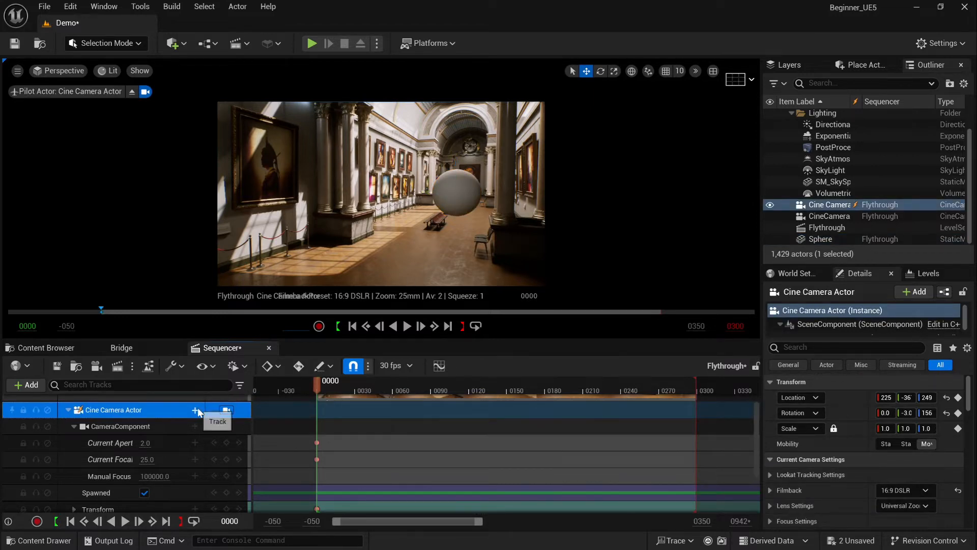
pyautogui.click(195, 409)
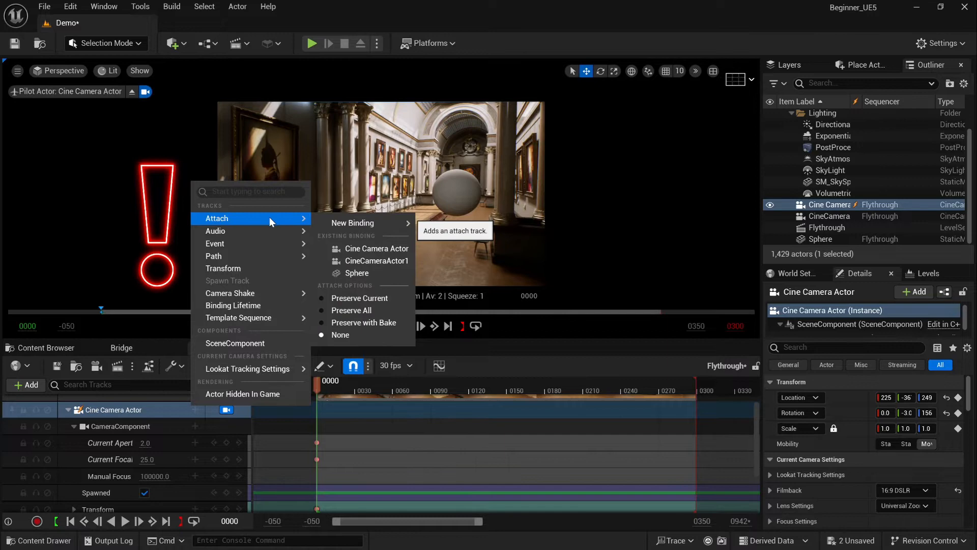
pyautogui.click(353, 222)
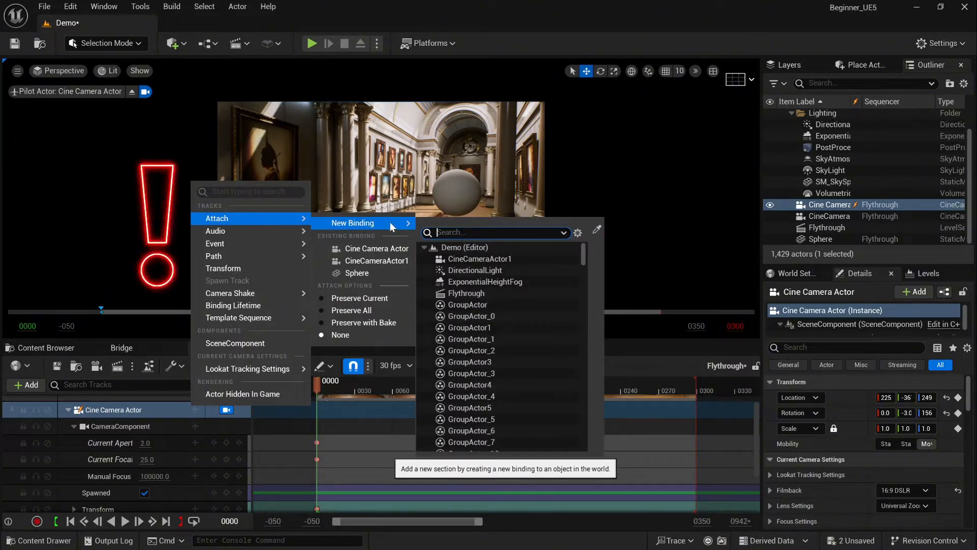
pyautogui.write('spher')
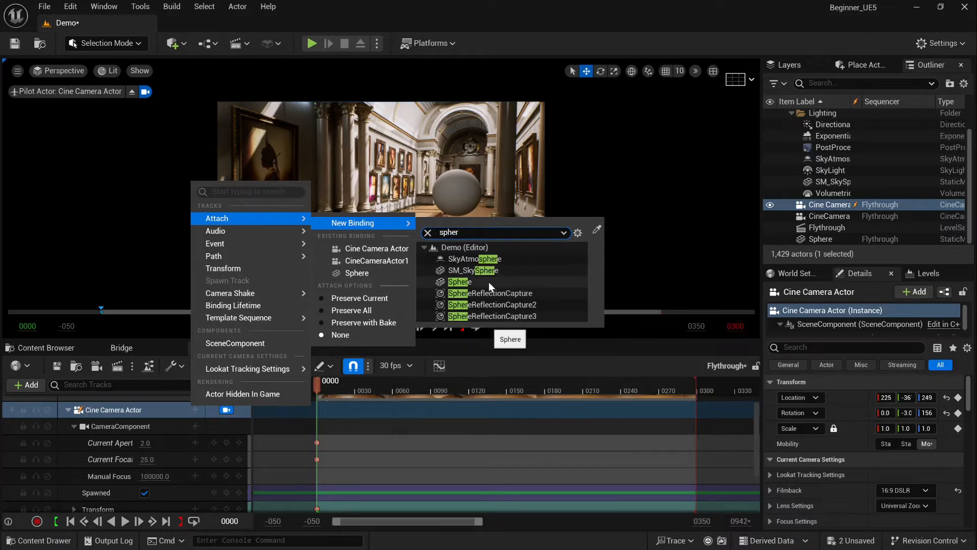
pyautogui.click(459, 282)
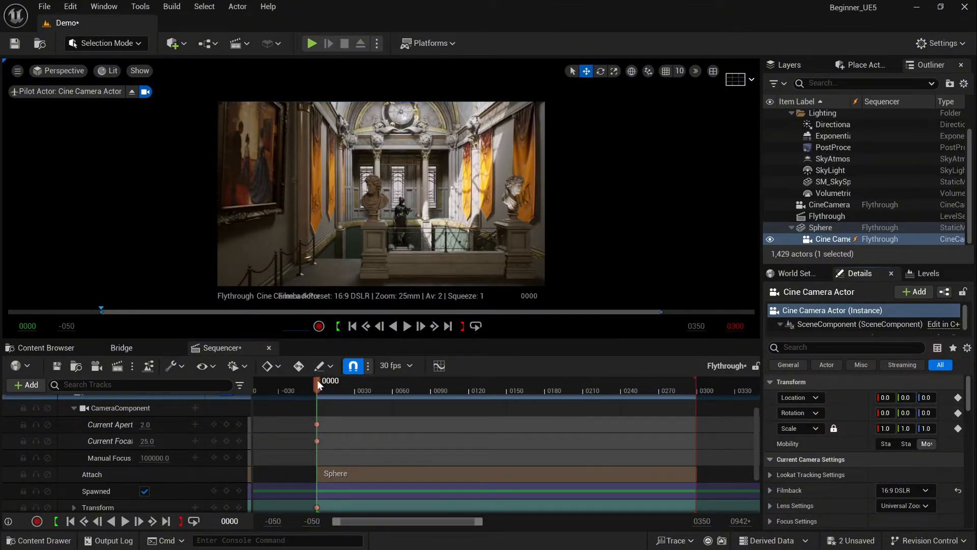
pyautogui.moveTo(317, 381); pyautogui.dragTo(349, 380)
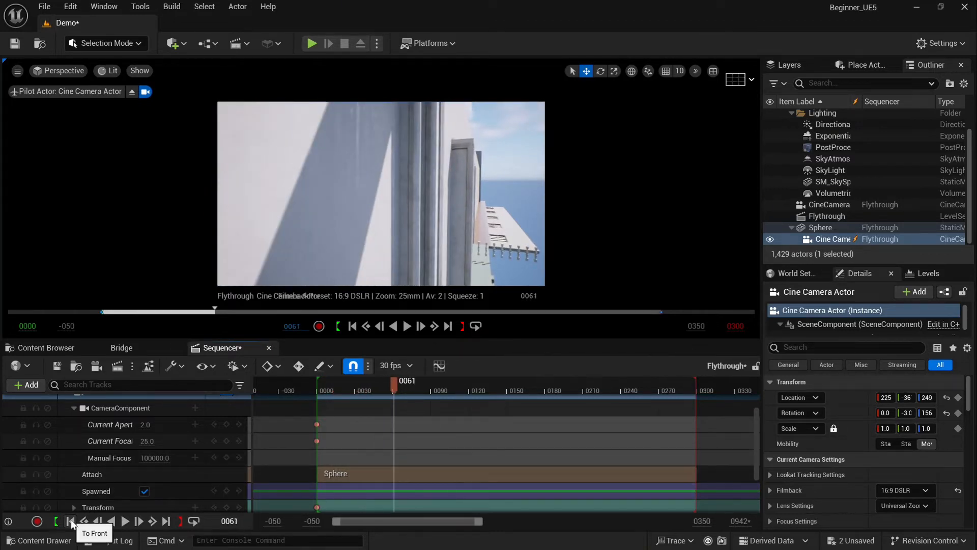
pyautogui.click(70, 521)
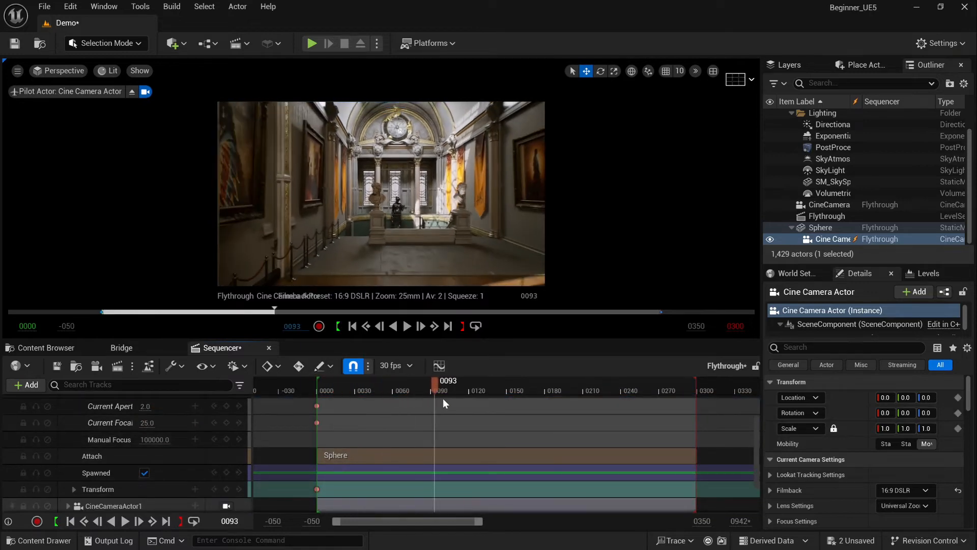
pyautogui.click(574, 380)
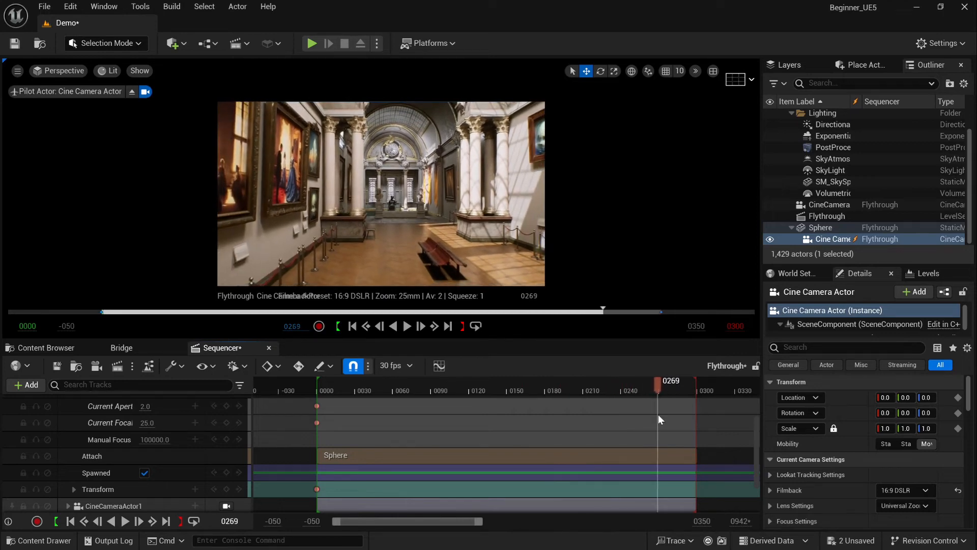
pyautogui.click(70, 521)
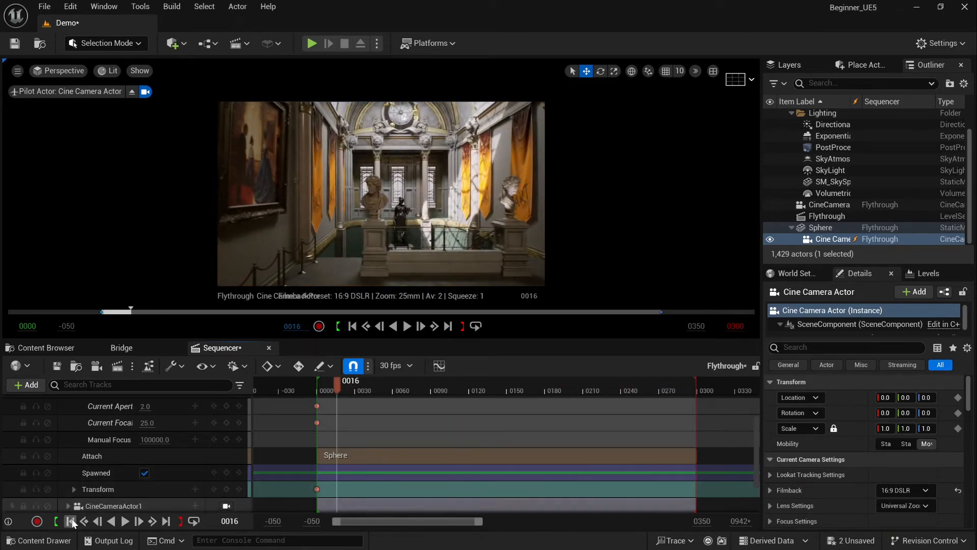
# - Return the Flythrough sequence to its first frame
pyautogui.click(70, 521)
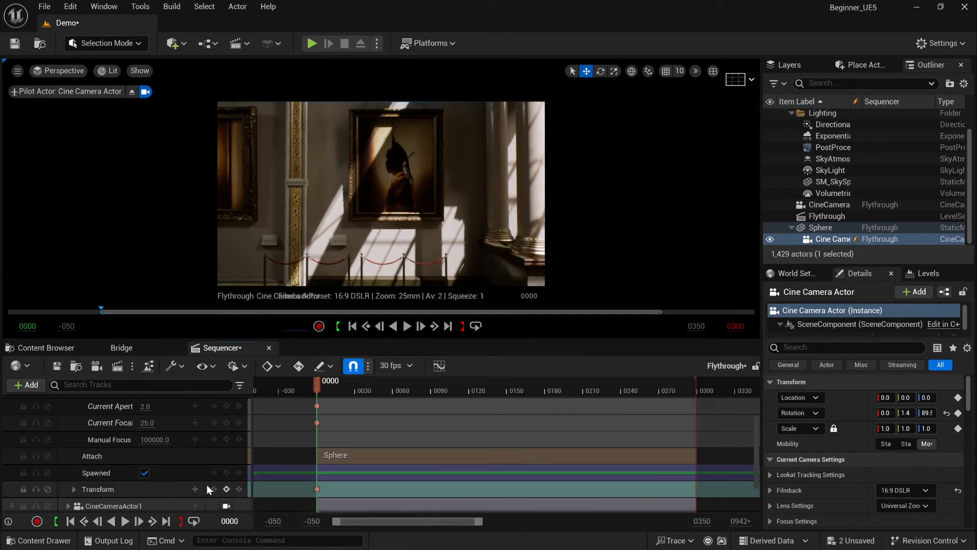
pyautogui.moveTo(123, 520)
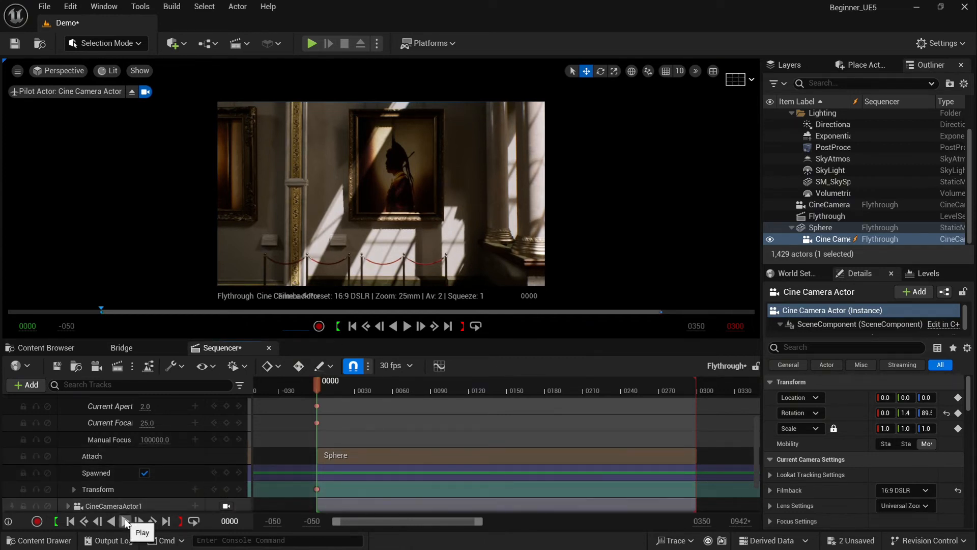
pyautogui.click(124, 520)
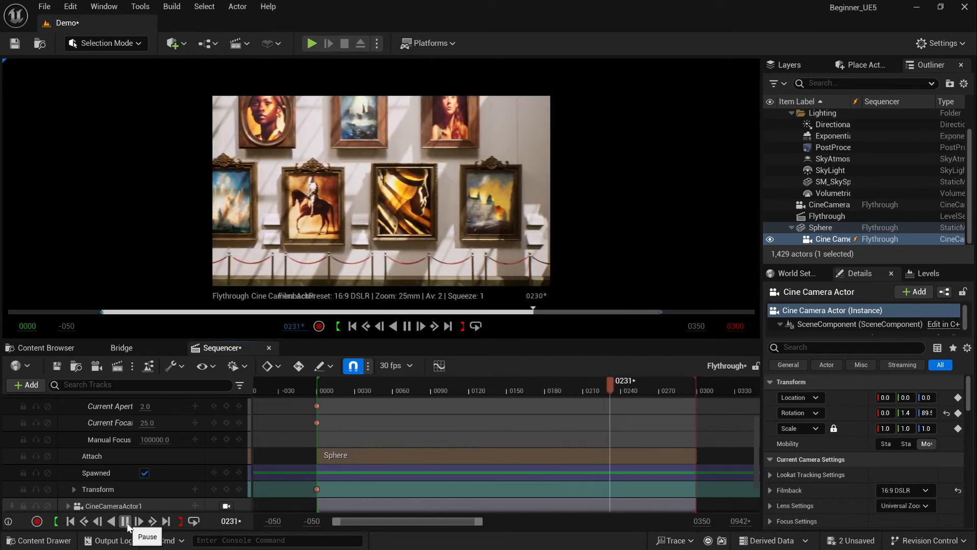
pyautogui.click(124, 522)
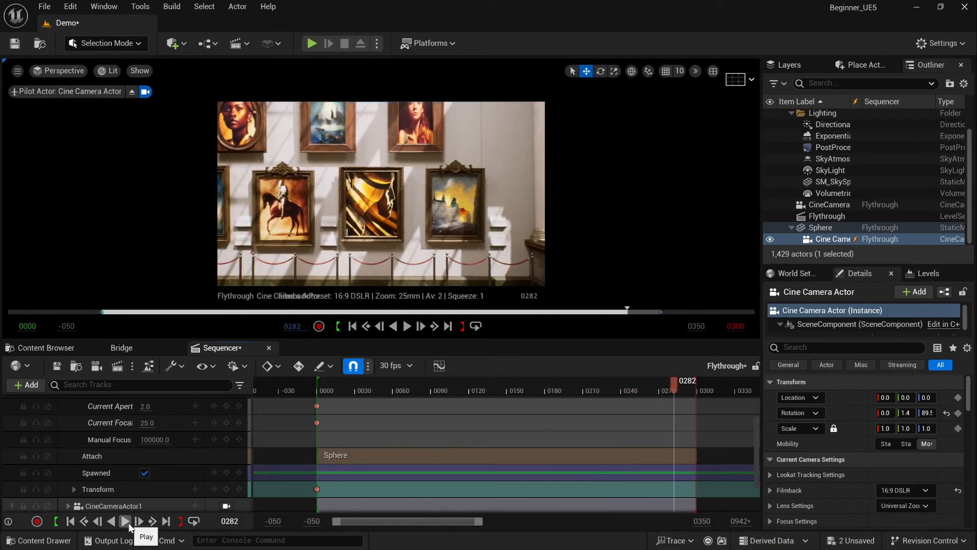